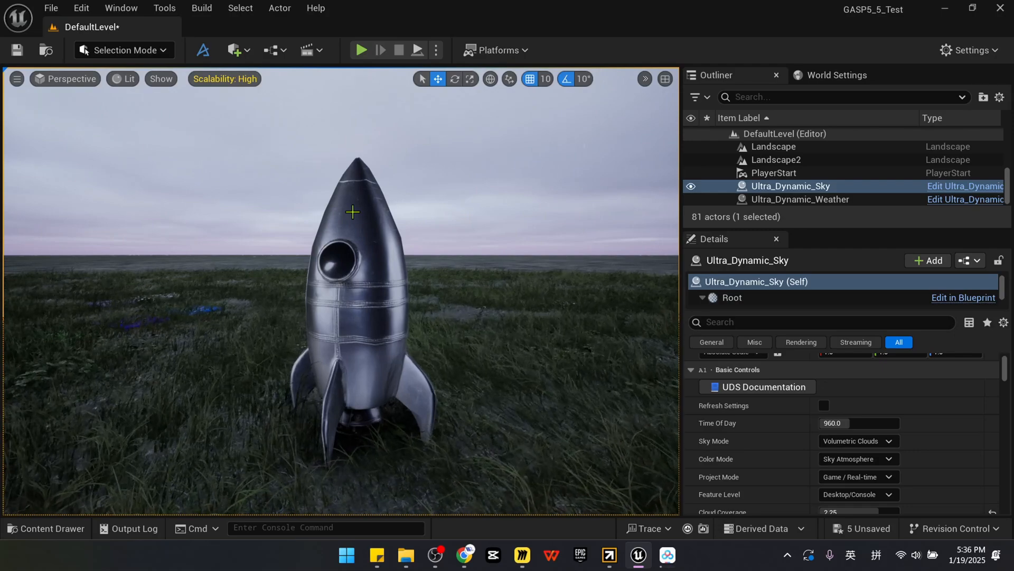
- Select the A_silver_toy_rocket static mesh actor in the viewport
left_click(352, 291)
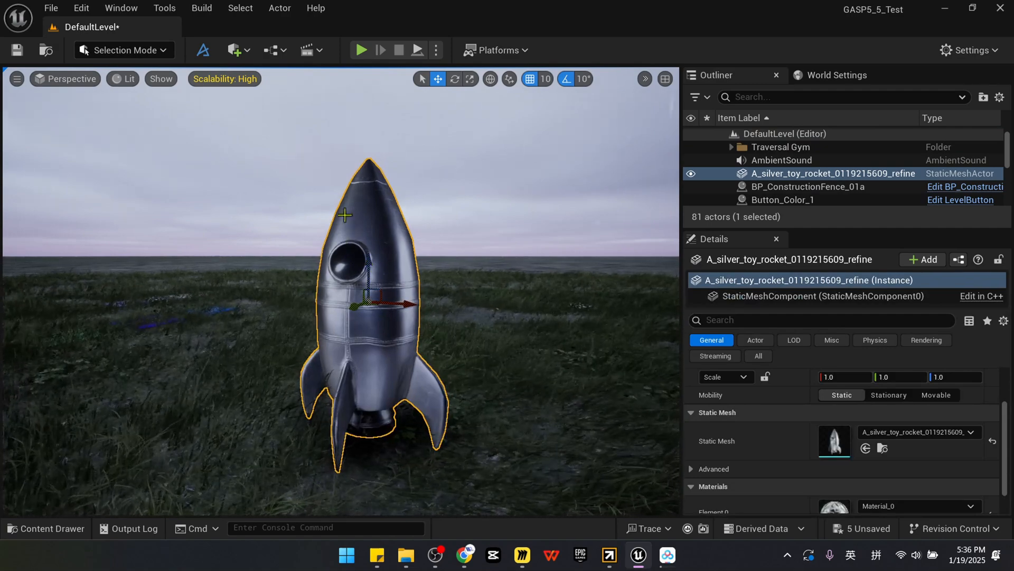
- Switch to Modeling Mode and open the Mesh tools, showing the rocket's 2,842-triangle wireframe
left_click(124, 49)
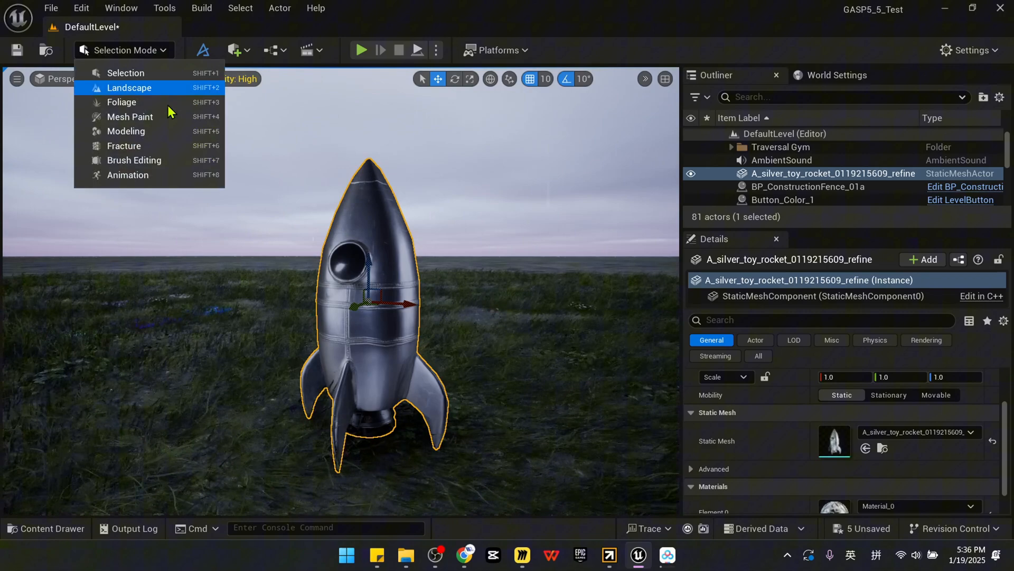
left_click(125, 130)
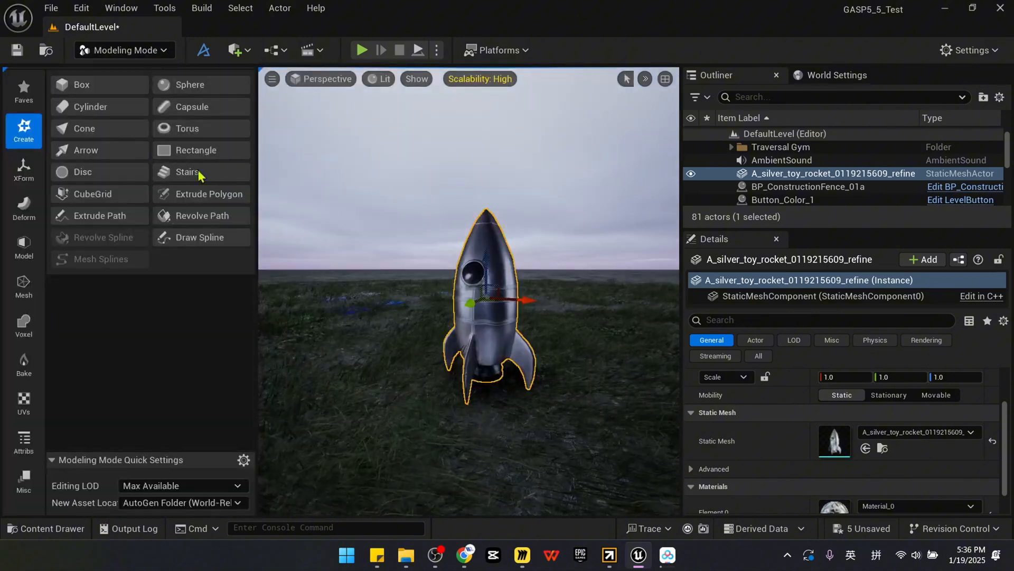
left_click(24, 286)
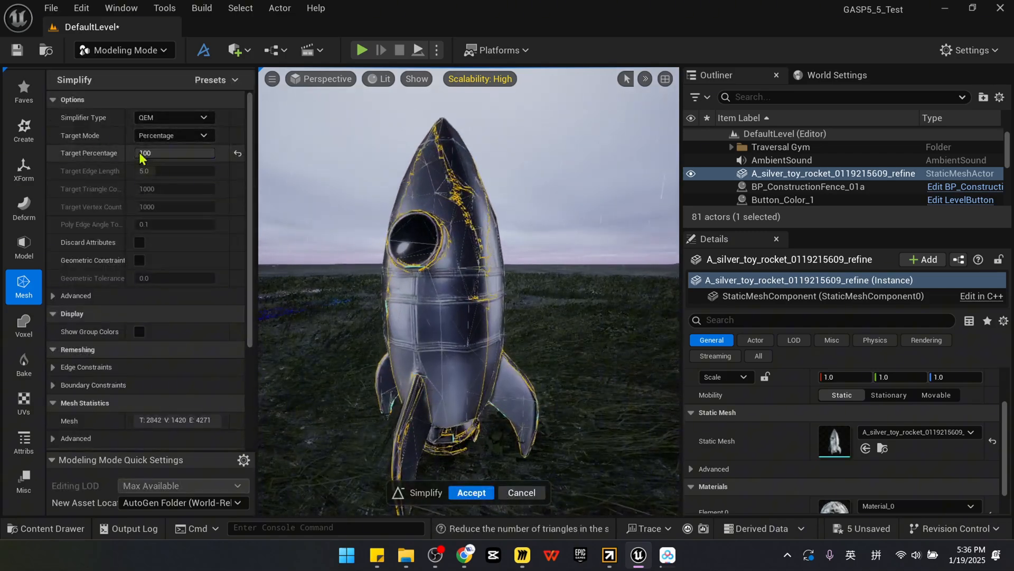
mouse_move(104, 158)
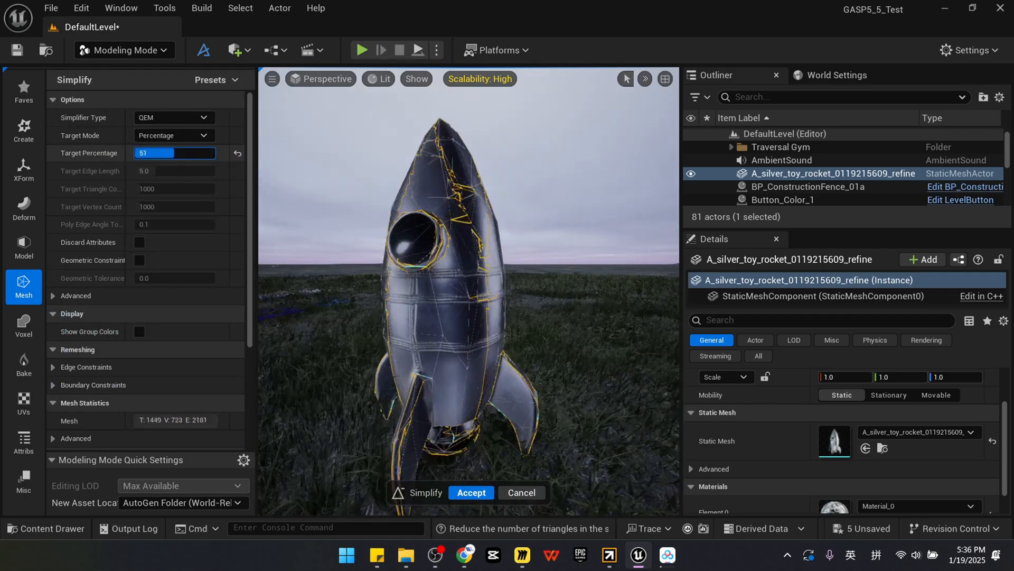
- Preview Simplify Target Percentage values 10, 3 and 41, ending at a 52% preview (1,477 triangles)
type("10")
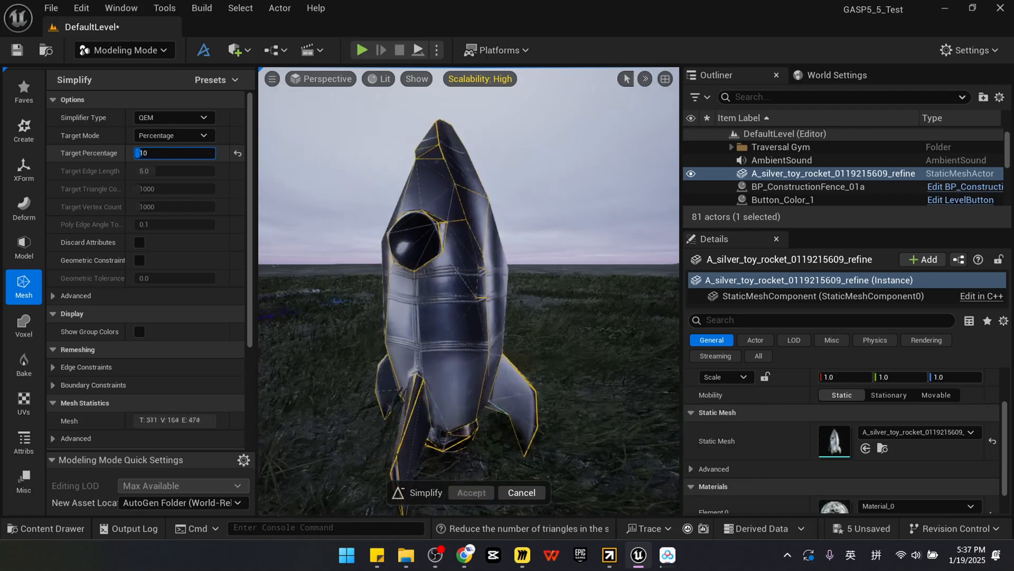
type("3")
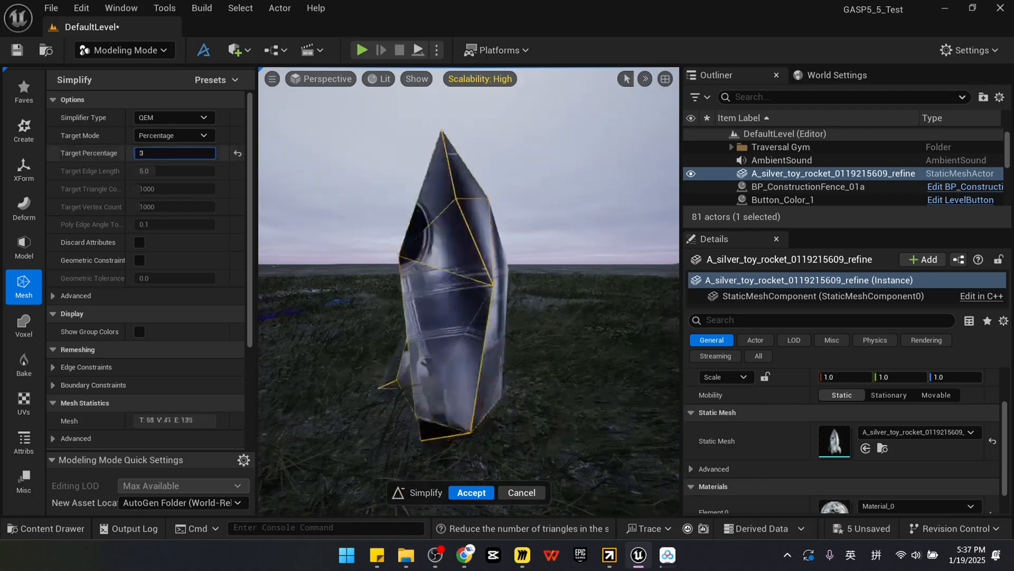
type("41")
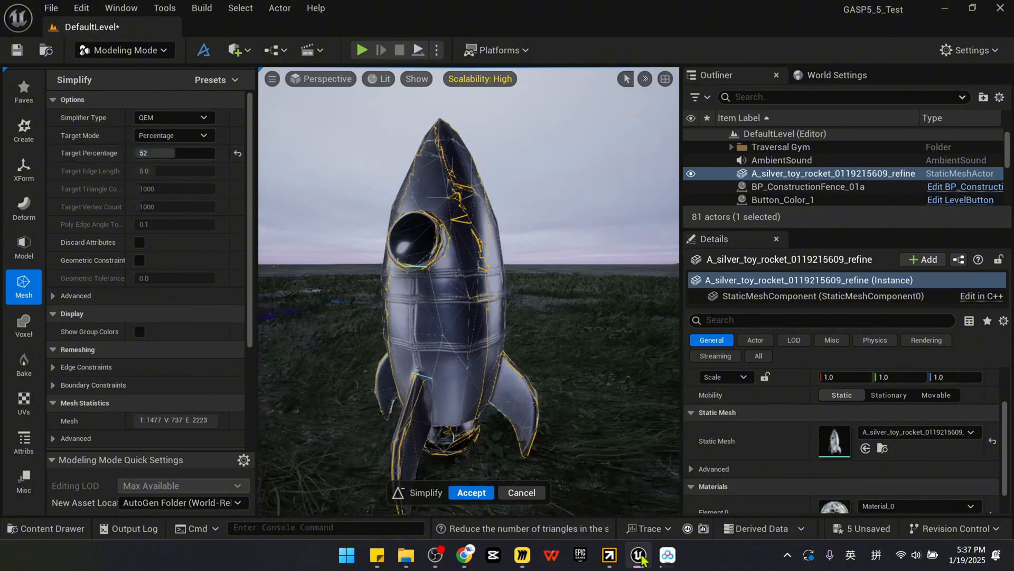
- Set Simplify Target Percentage to 61 and accept, leaving about 1,733 triangles
left_click(46, 527)
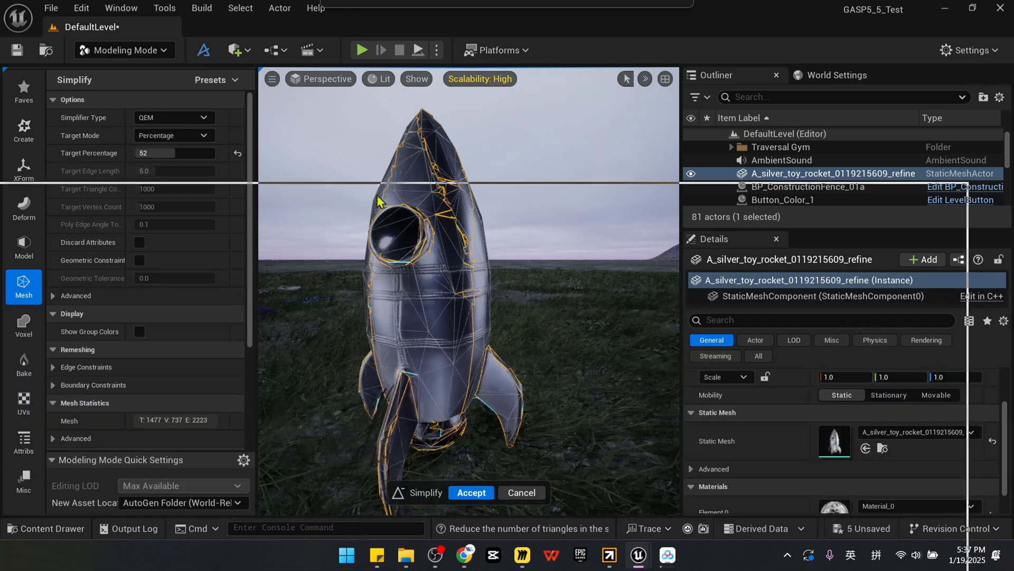
left_click(471, 492)
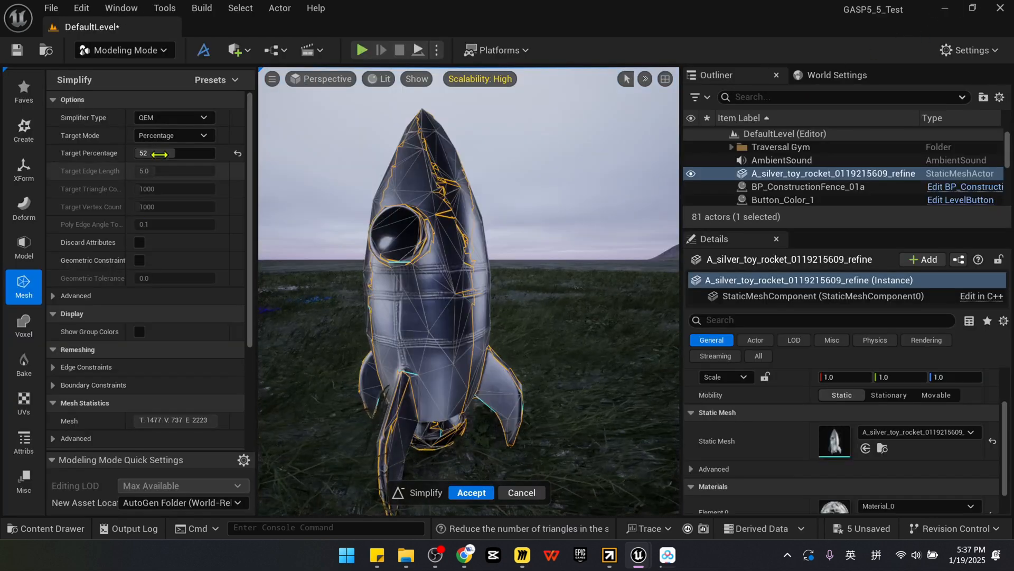
left_click_drag(165, 153, 149, 153)
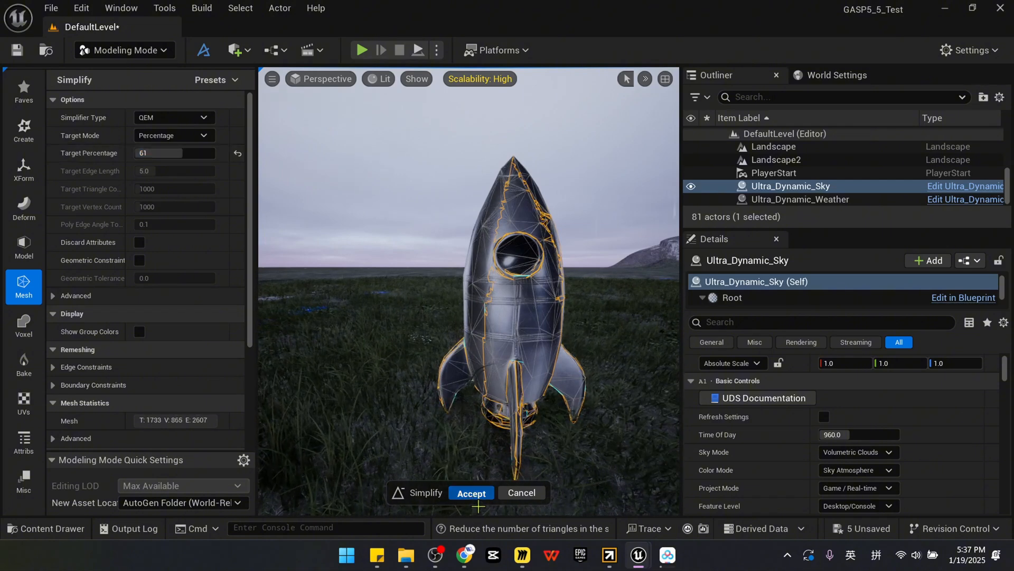
left_click(471, 492)
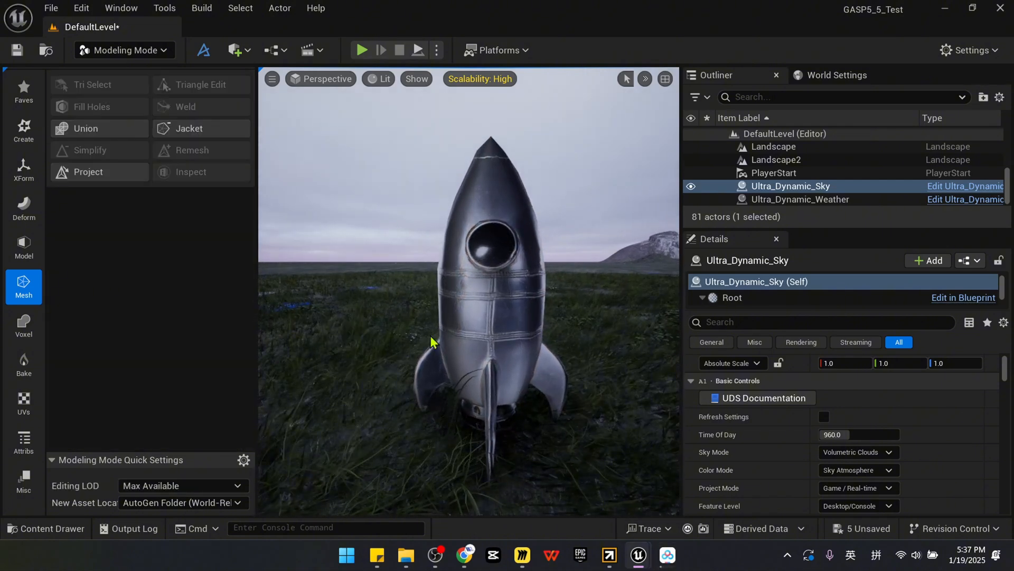
mouse_move(638, 555)
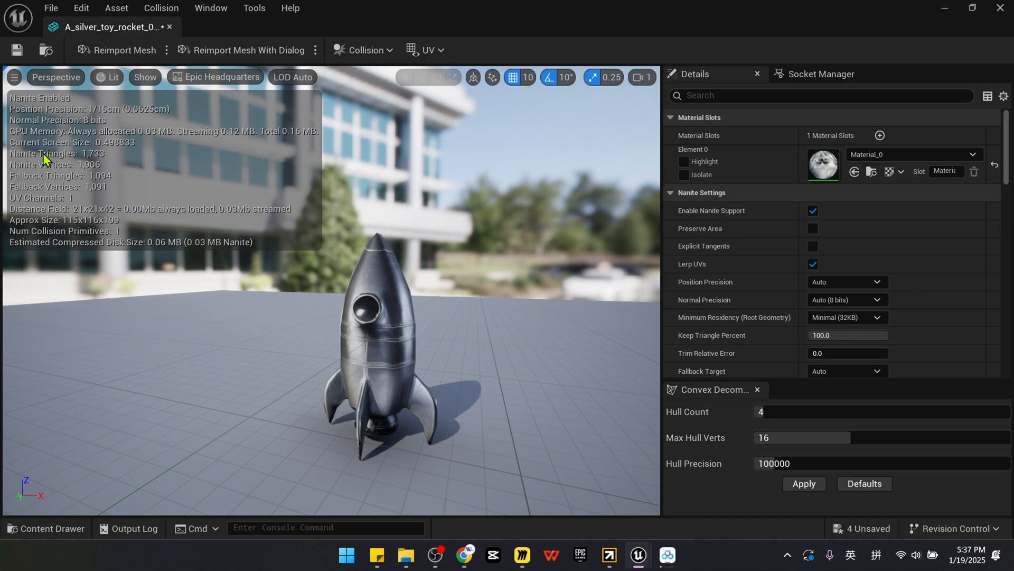
mouse_move(249, 233)
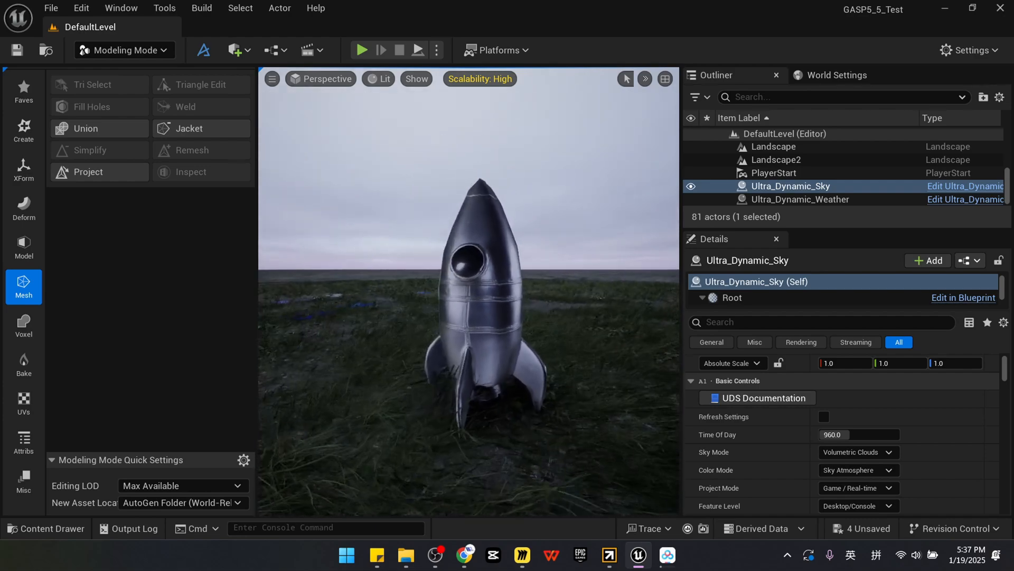
- Bring up the Once Upon A Baby VR Steam page and enlarge its snowy mountain screenshot
left_click(465, 554)
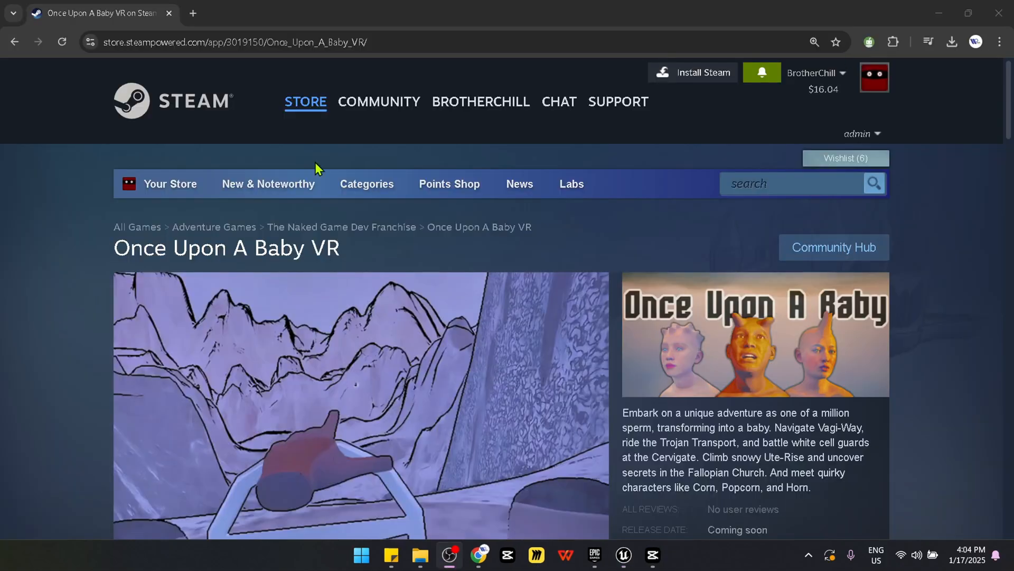
scroll("down", 3)
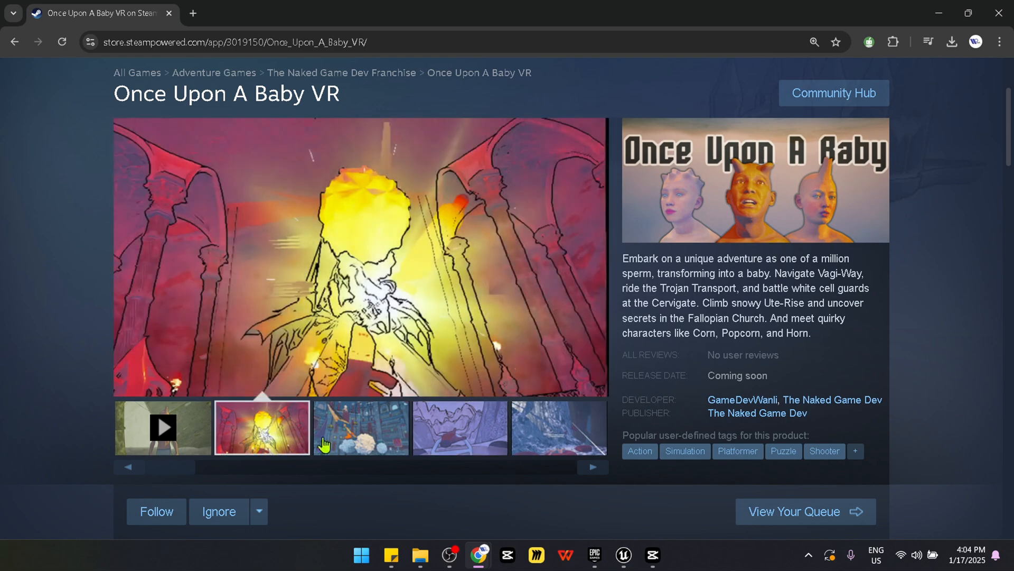
left_click(459, 426)
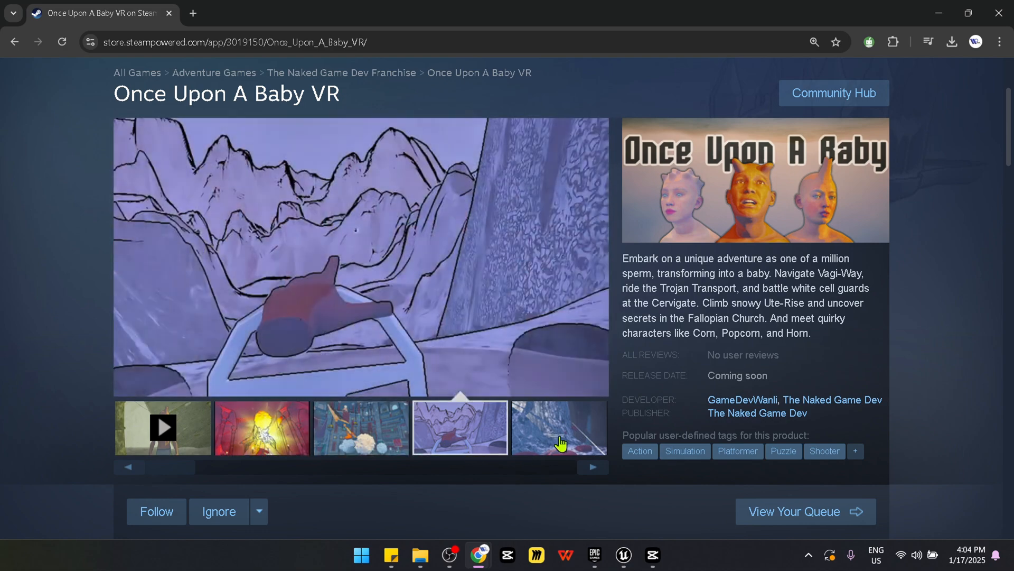